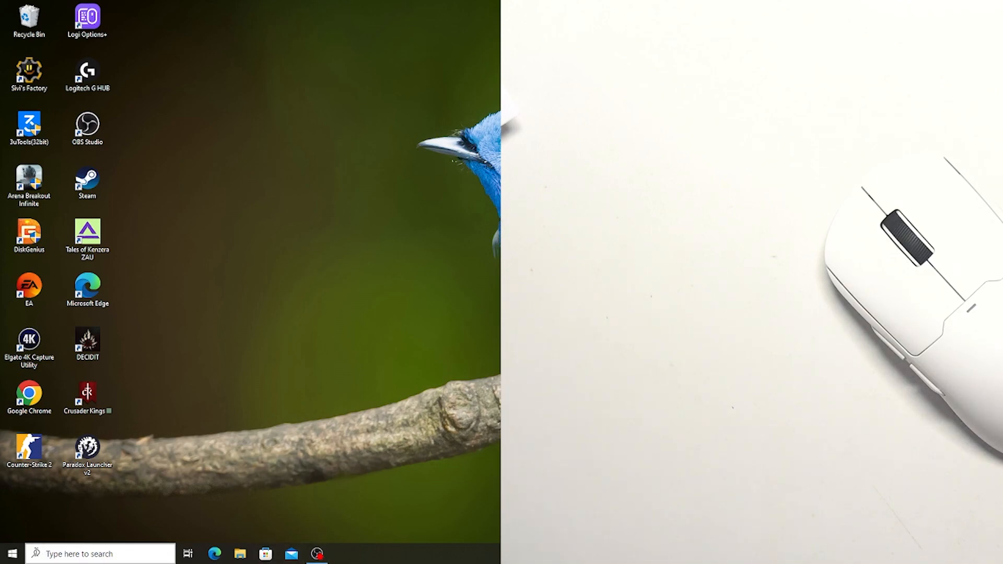
# Step: Search from the taskbar and launch the Windows Settings app from the results
pyautogui.write('steam')
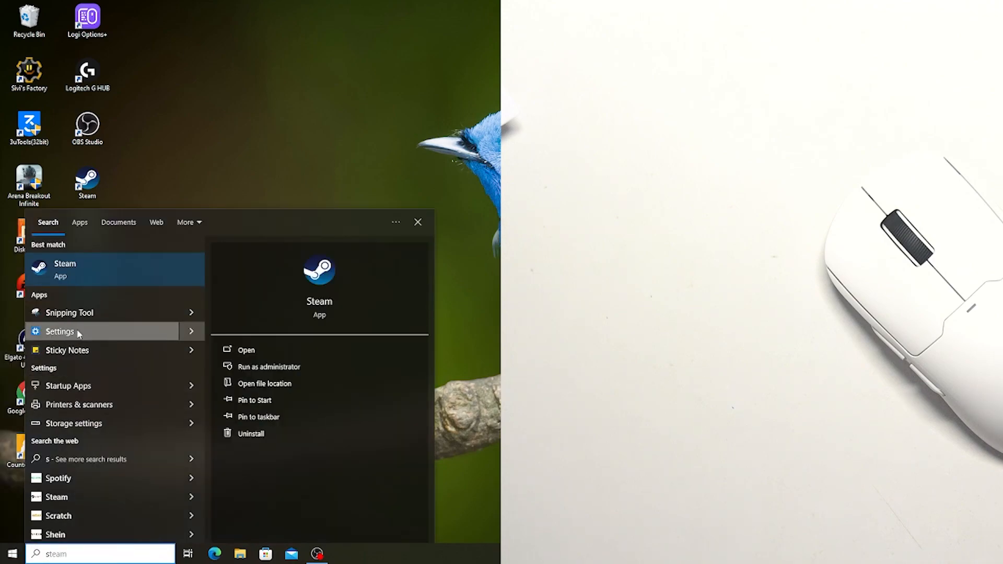
pyautogui.click(59, 332)
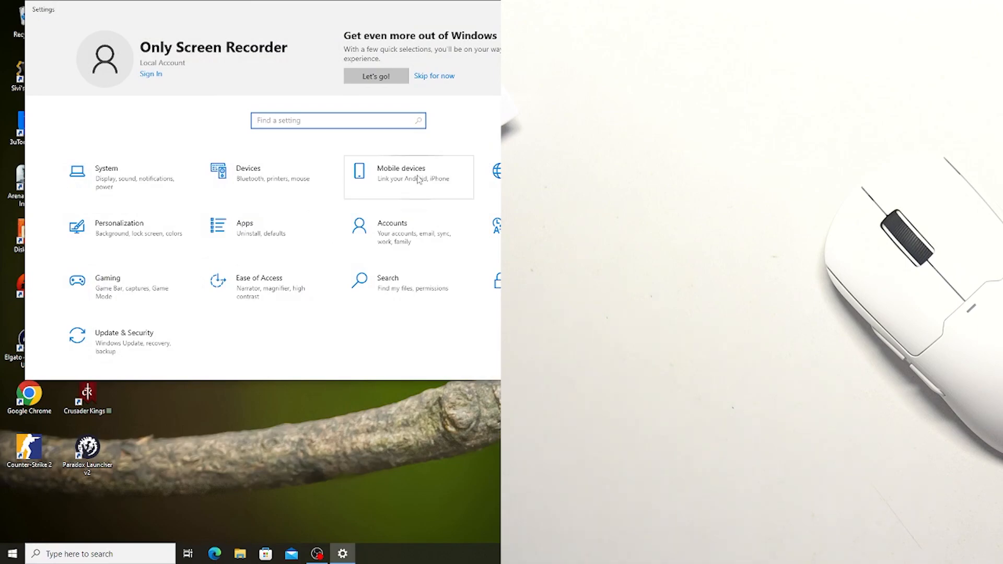
pyautogui.moveTo(115, 287)
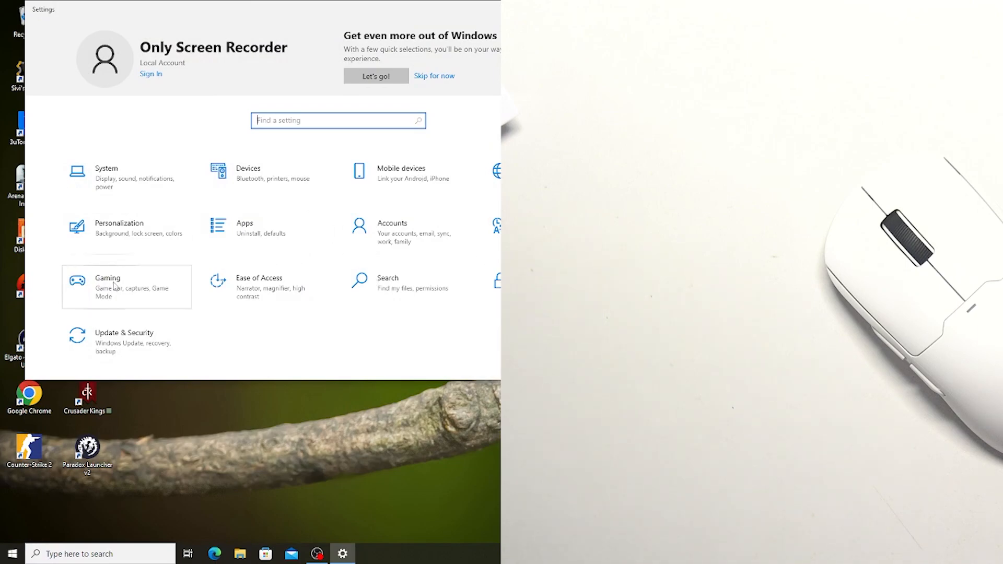
# Step: Go to Devices and start adding a Bluetooth or other device
pyautogui.click(248, 173)
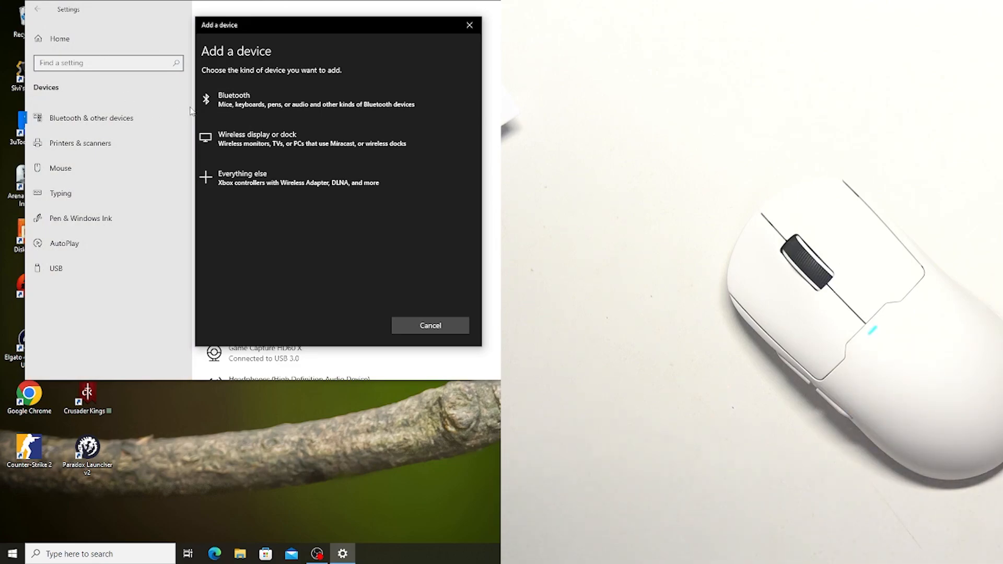
# Step: Scan for Bluetooth devices and connect to the MCHOSE A5 5.0 mouse
pyautogui.click(233, 99)
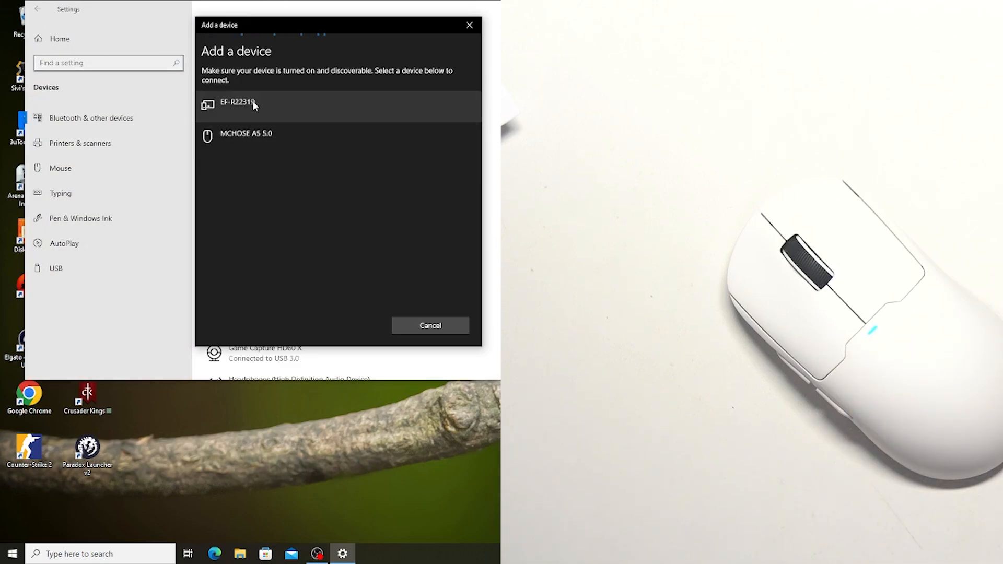
pyautogui.click(246, 133)
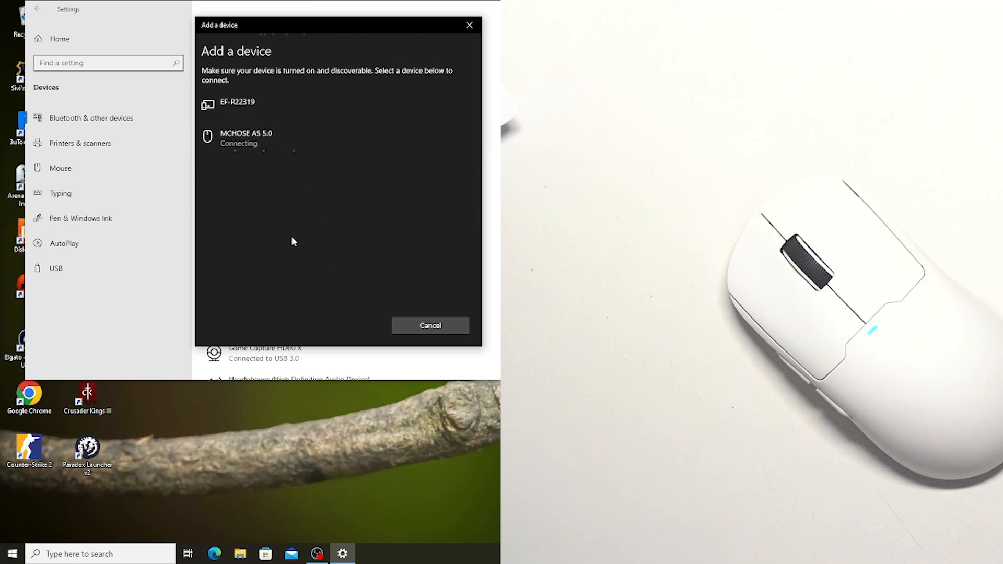